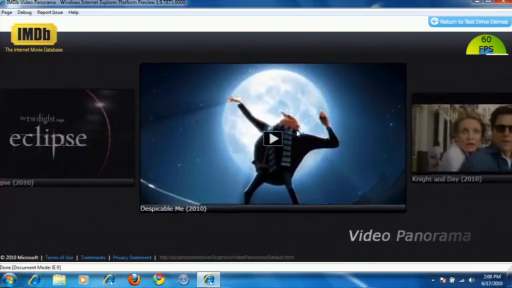
# Step: Open the Web Fonts demo and scroll down its Archaeological Intelligencer article
pyautogui.click(262, 132)
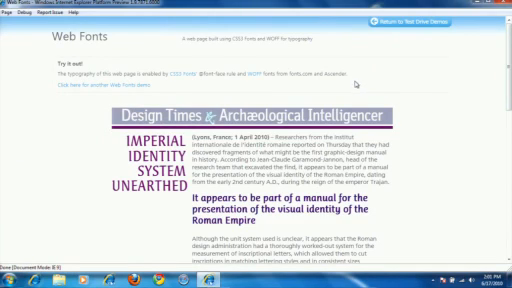
pyautogui.scroll(-3)
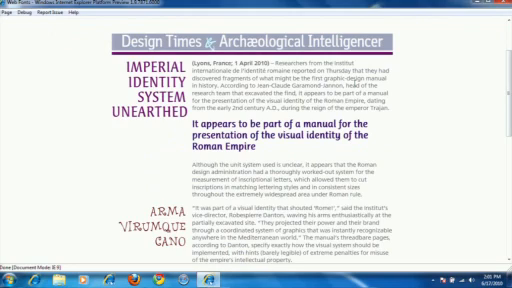
pyautogui.scroll(-3)
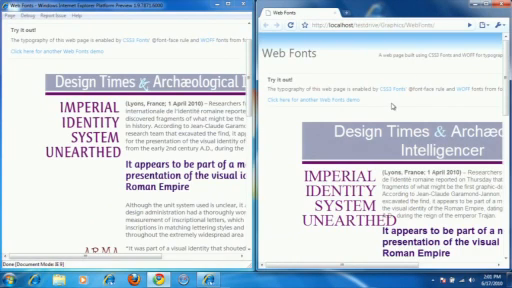
# Step: Scroll down the Web Fonts demo in Chrome to compare its rendering with IE9
pyautogui.scroll(-3)
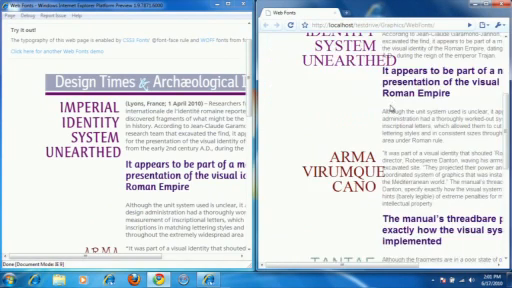
pyautogui.scroll(-3)
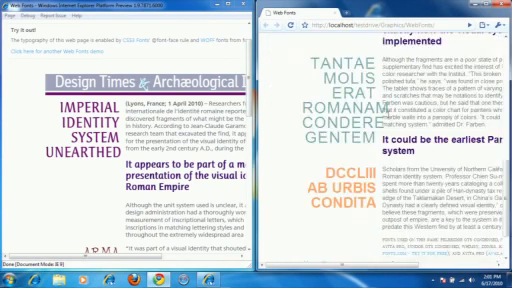
pyautogui.scroll(-3)
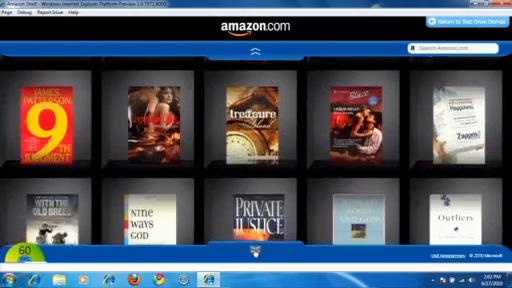
# Step: Scroll down through the Amazon shelf's grid of book covers
pyautogui.scroll(-3)
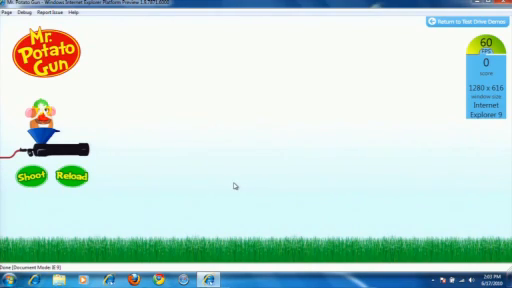
pyautogui.moveTo(238, 196)
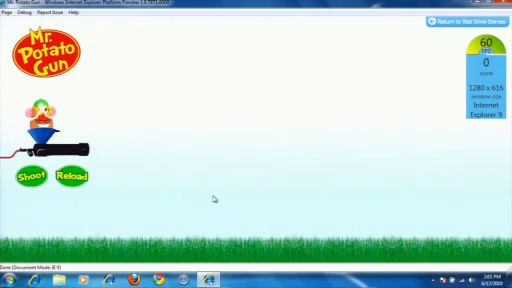